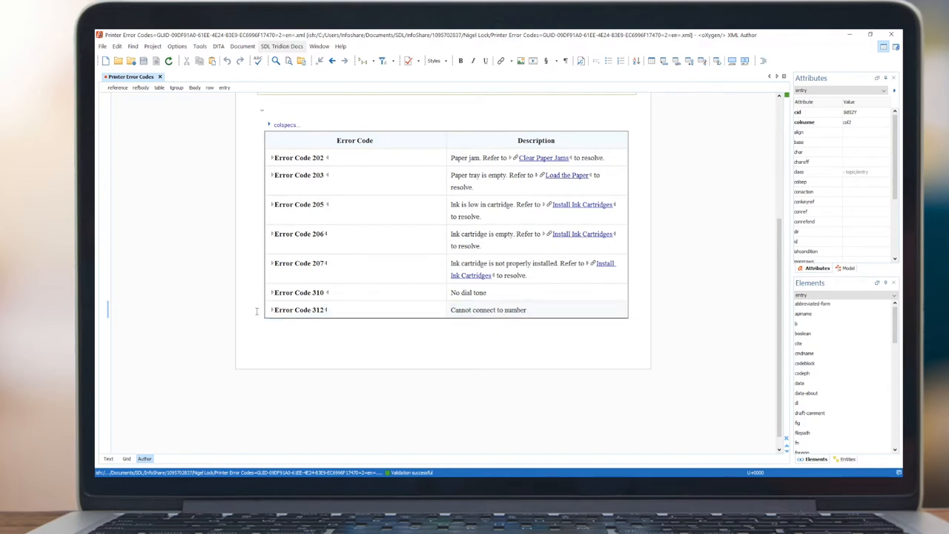
Add a row below Error Code 312 described 'High temperature has caused the printer to become too hot.'.
left_click(355, 310)
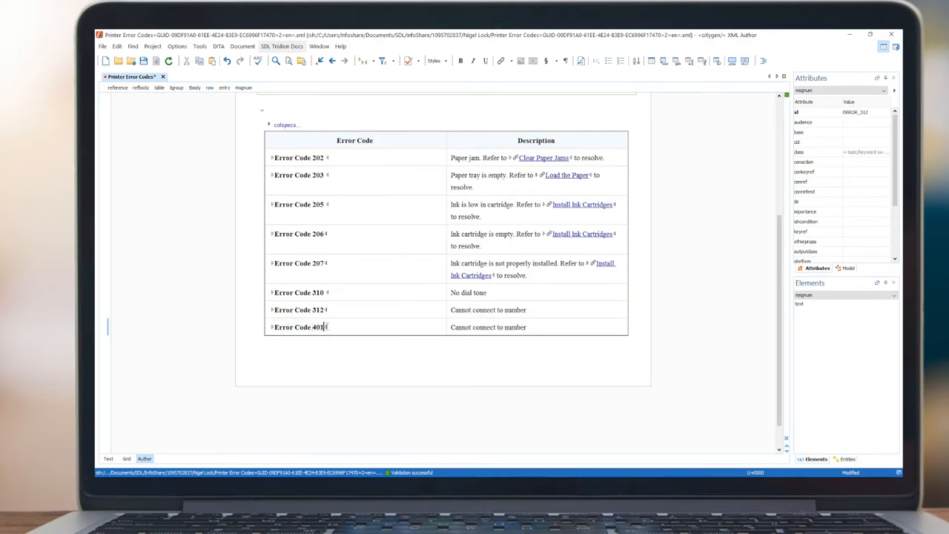
double_click(318, 327)
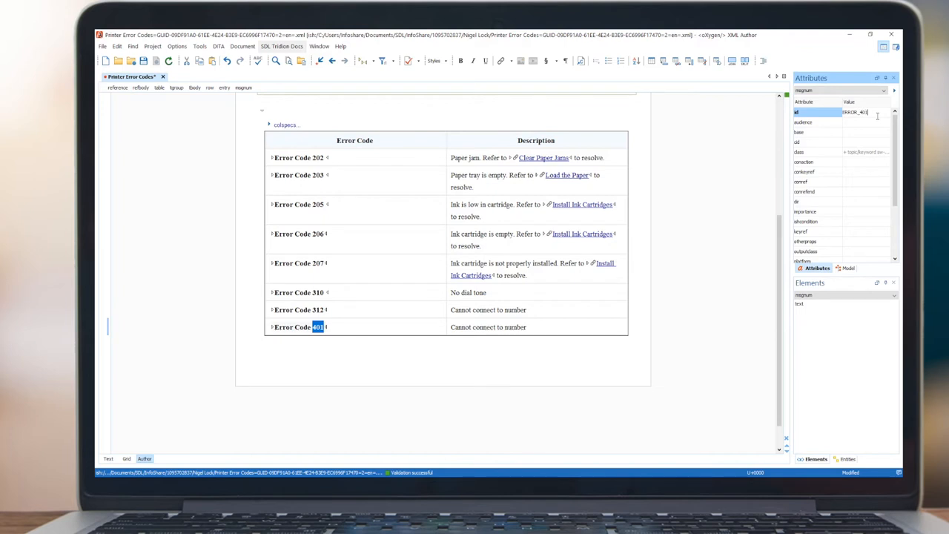
left_click(487, 327)
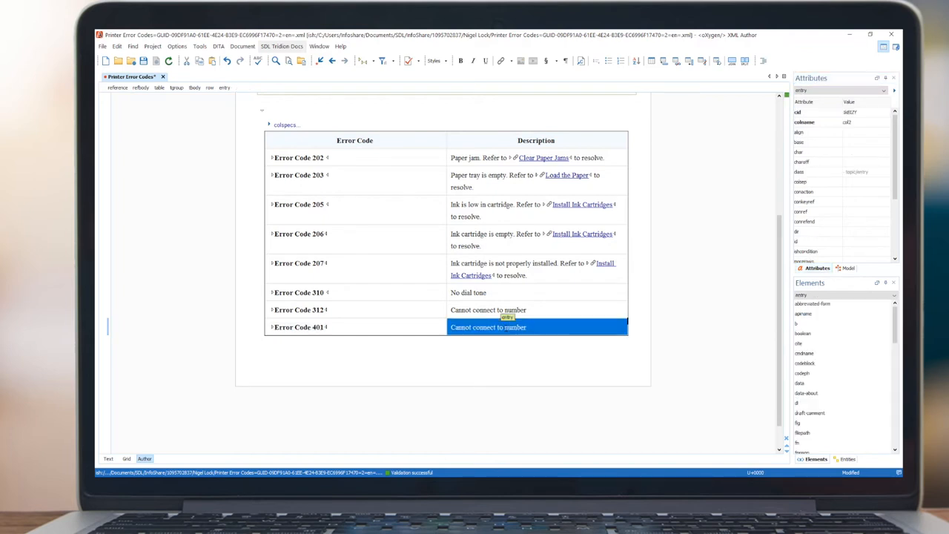
type("High temperature has caused the printer to become too hot.")
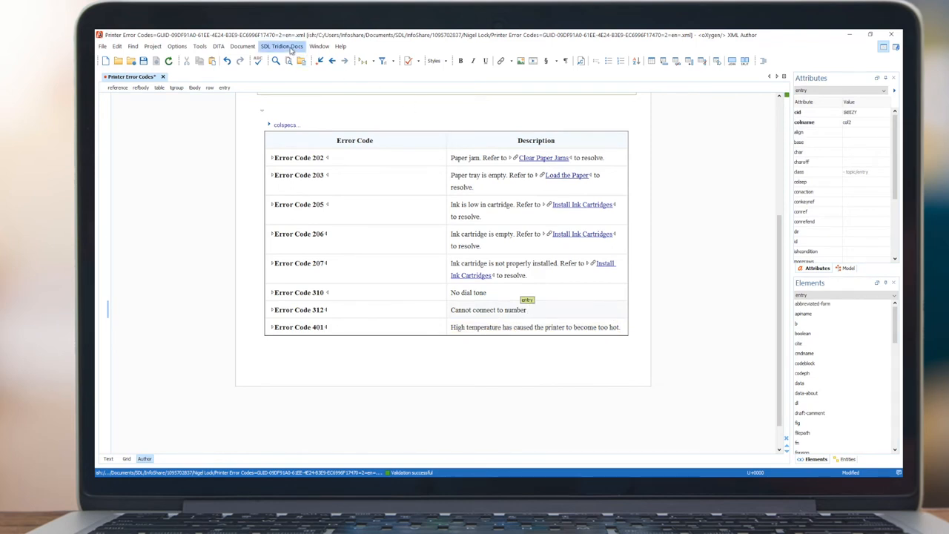
Check in the topic via SDL Tridion Docs with Change status set to To be reviewed.
left_click(282, 46)
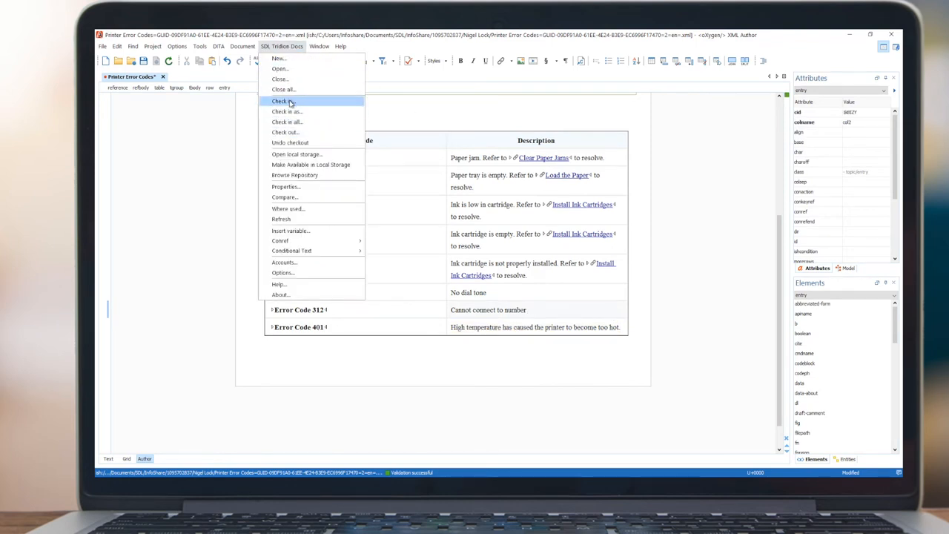
left_click(282, 101)
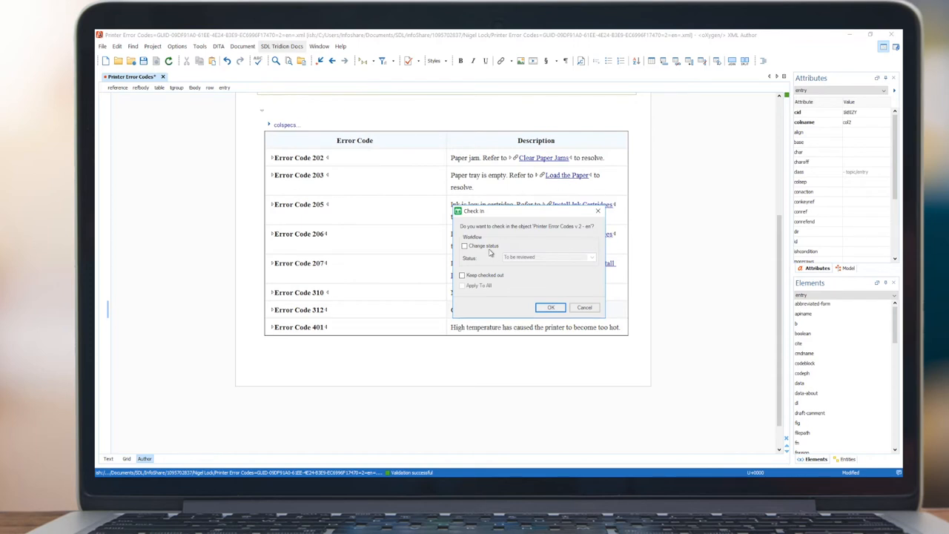
left_click(464, 246)
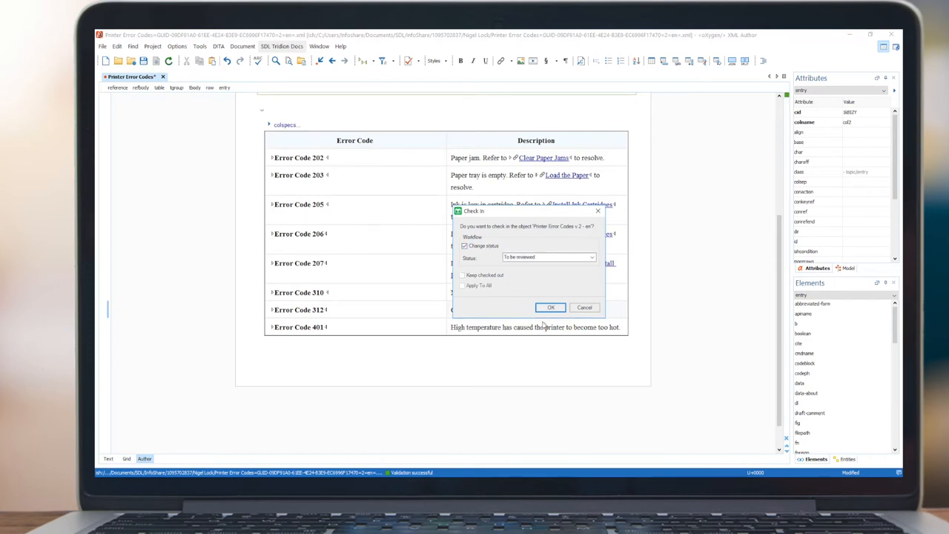
left_click(550, 306)
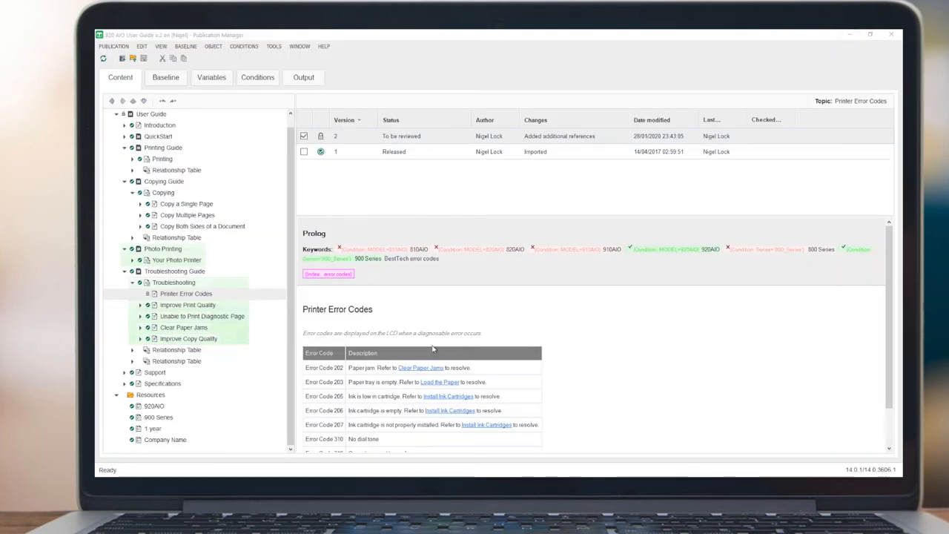
mouse_move(646, 187)
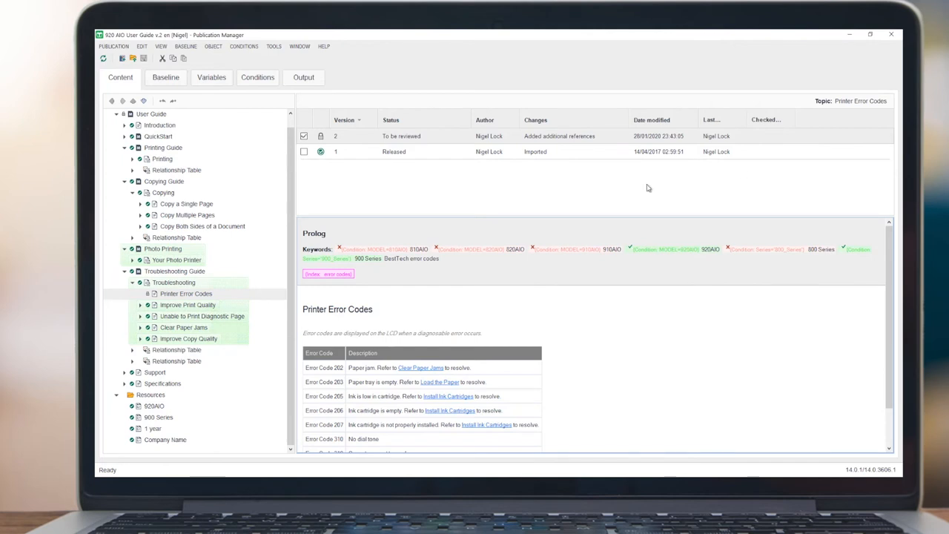
mouse_move(466, 270)
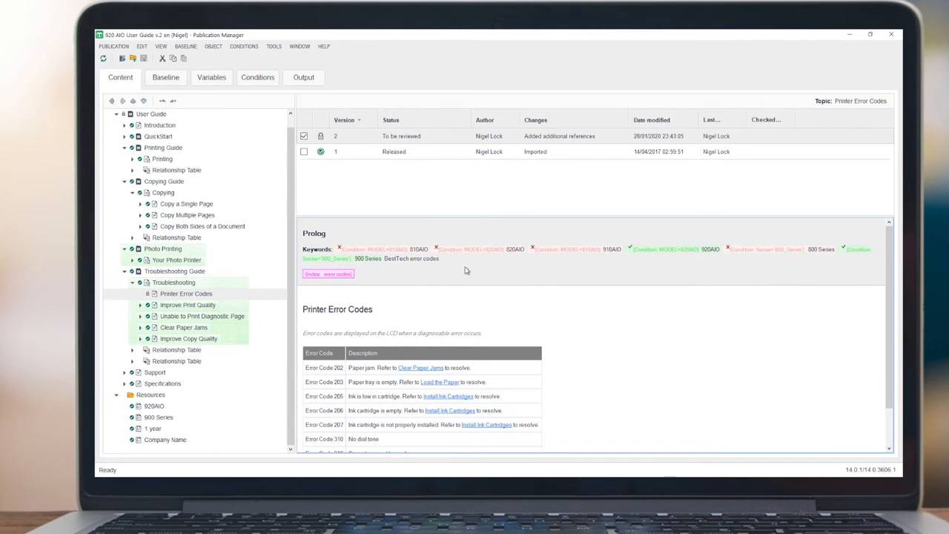
Scroll the topic preview and select version 2 of Printer Error Codes.
scroll("down", 3)
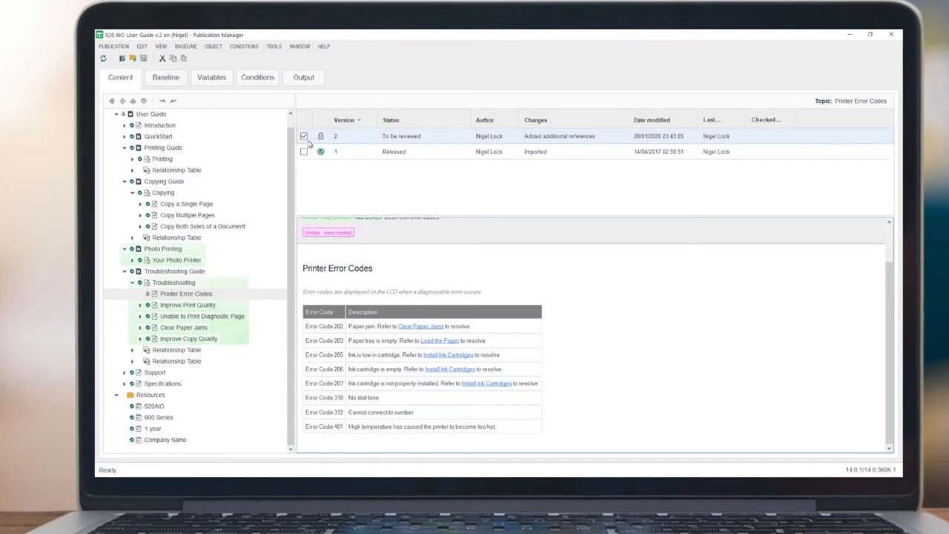
left_click(167, 77)
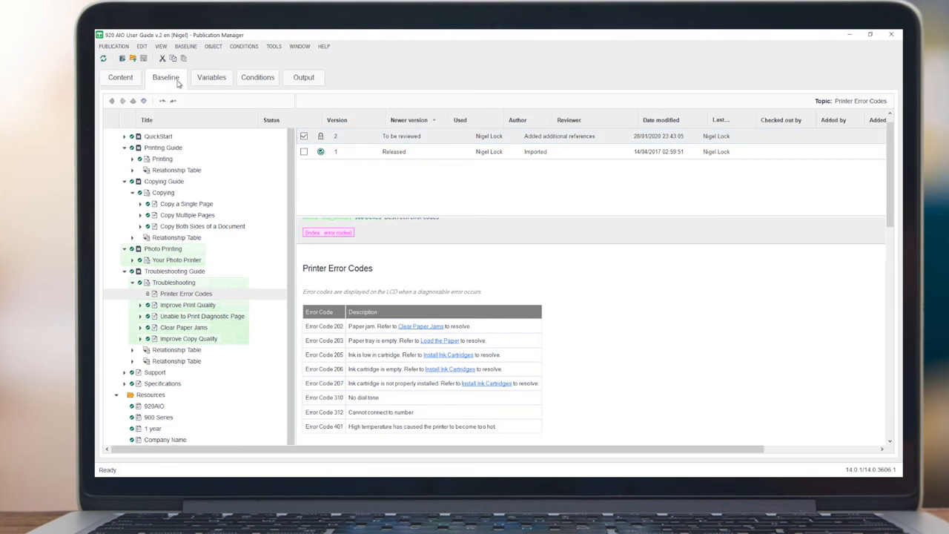
Show the Baseline listing and bring up the Autocomplete baseline dialog.
left_click(166, 77)
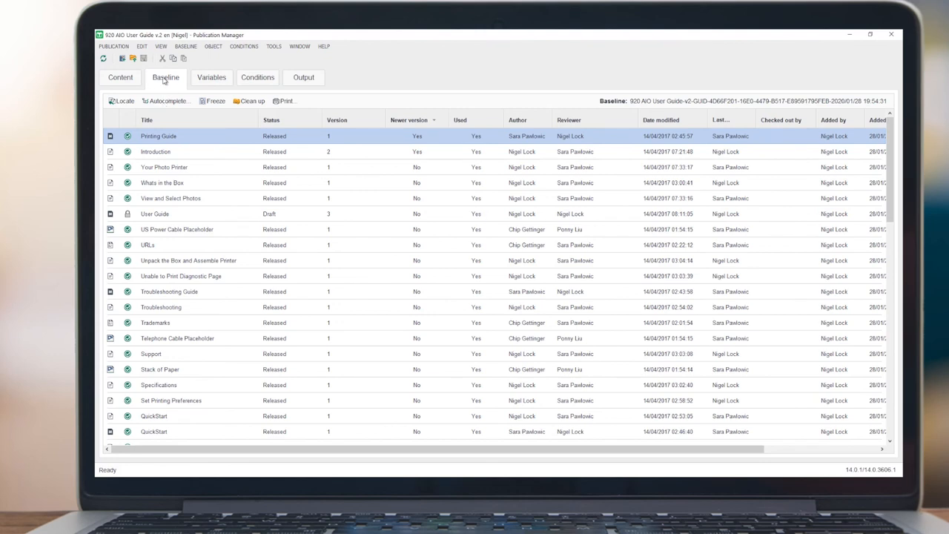
left_click(166, 101)
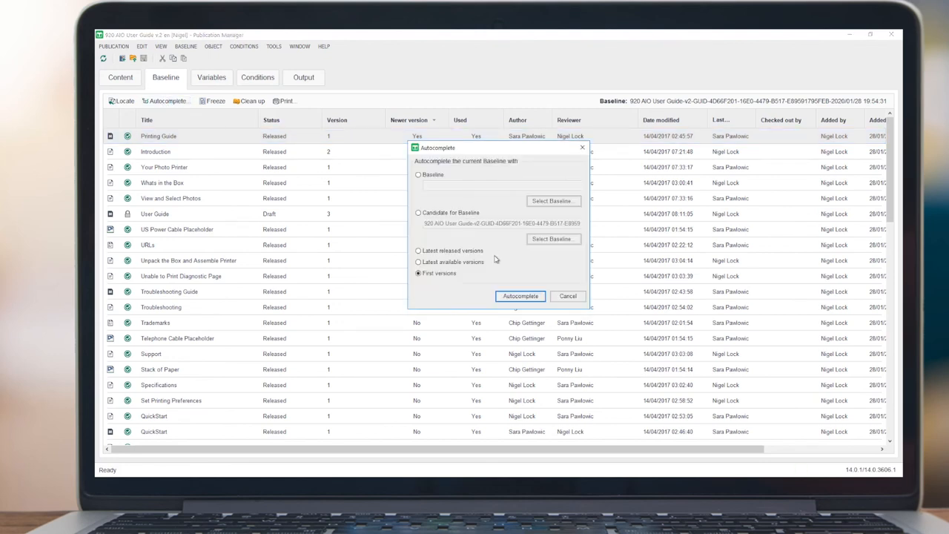
Autocomplete with Latest available versions and select the Troubleshooting Guide baseline entry.
left_click(418, 261)
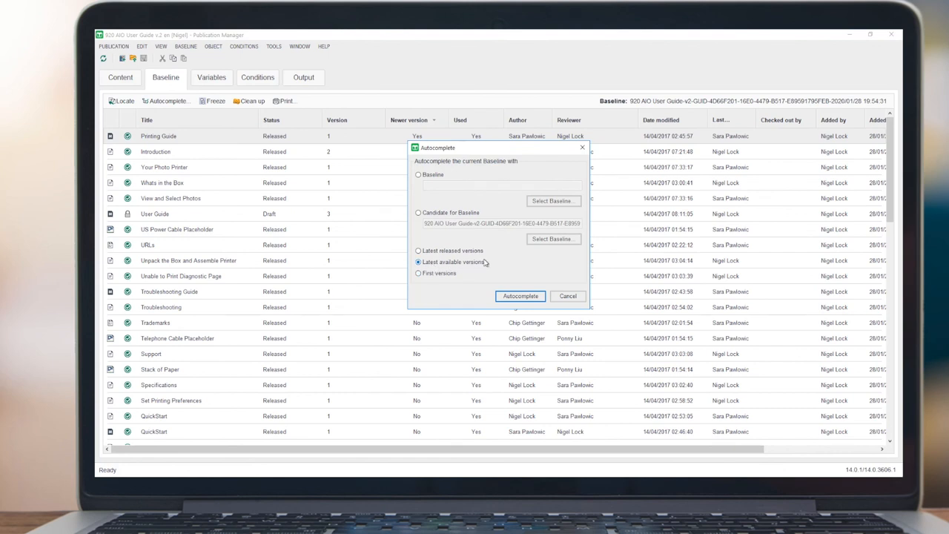
left_click(519, 297)
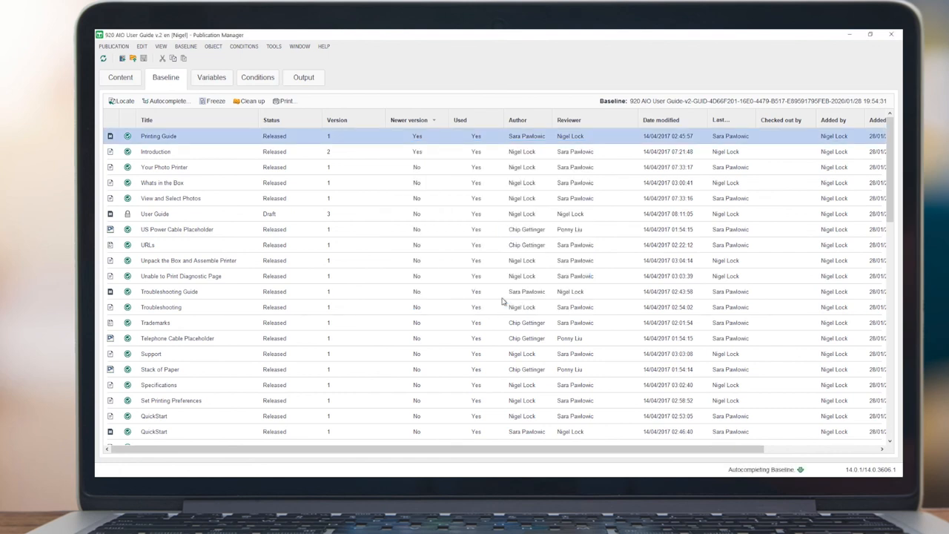
left_click(169, 291)
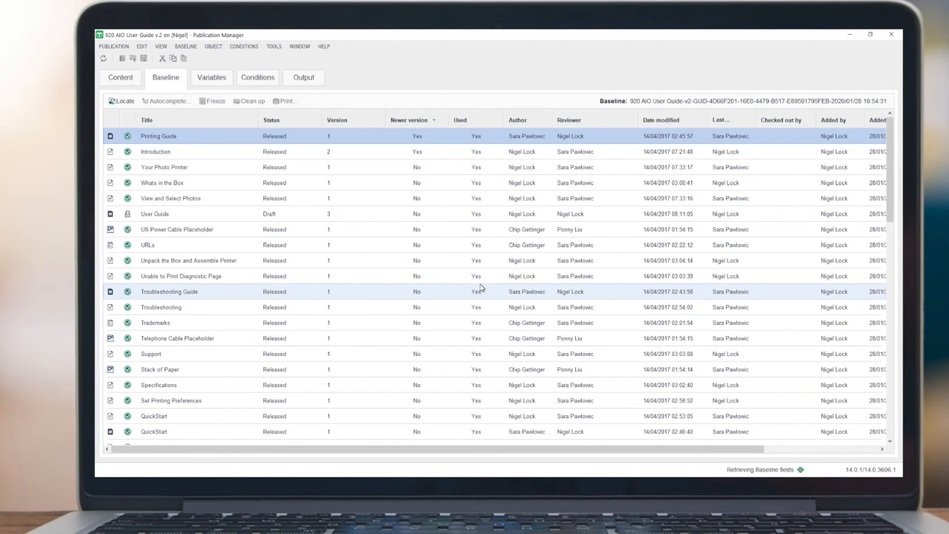